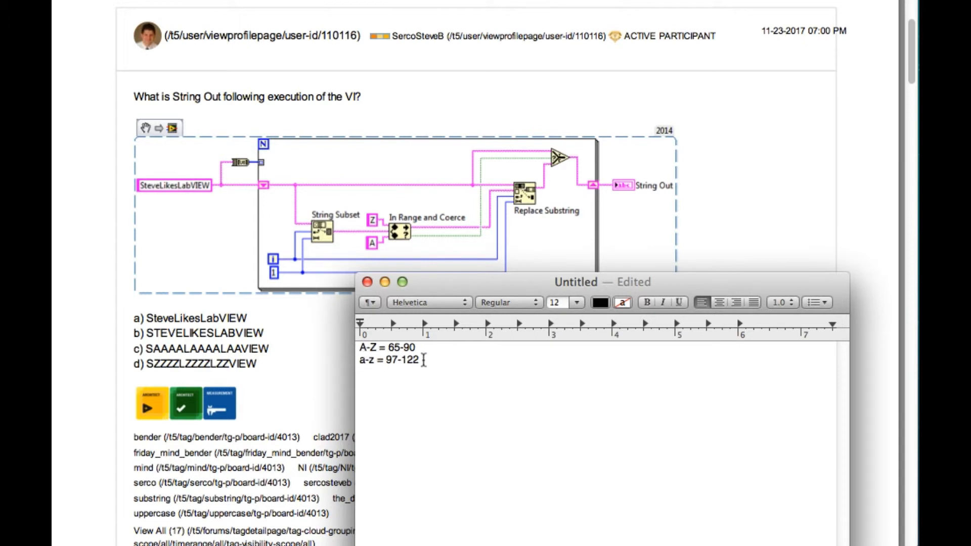
mouse_move(376, 245)
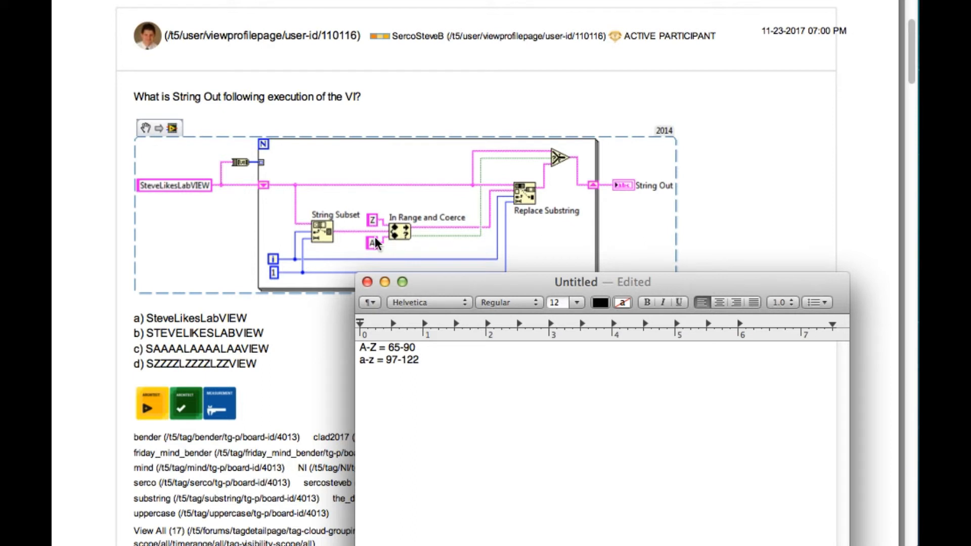